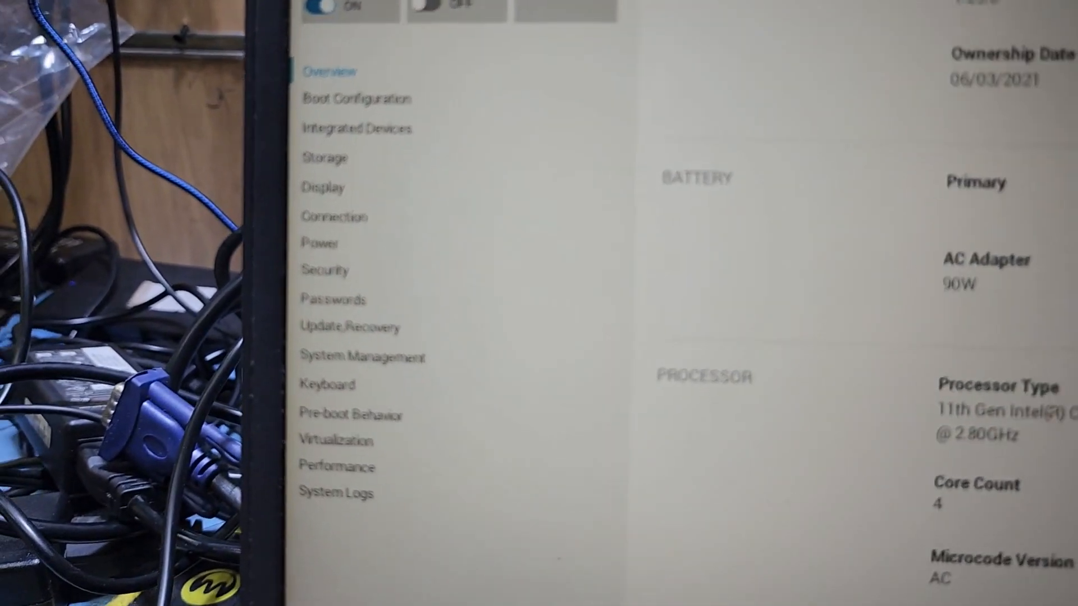
Scroll the Boot Configuration page down to the Secure Boot section
scroll("down", 3)
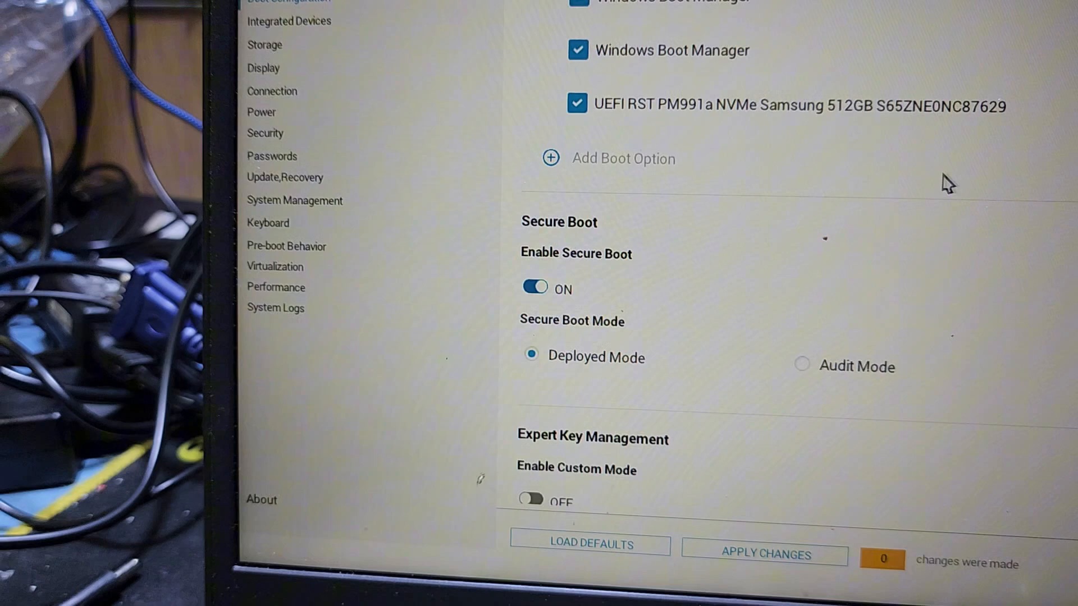
Switch the Enable Secure Boot toggle to OFF, confirming the warning dialog
scroll("down", 3)
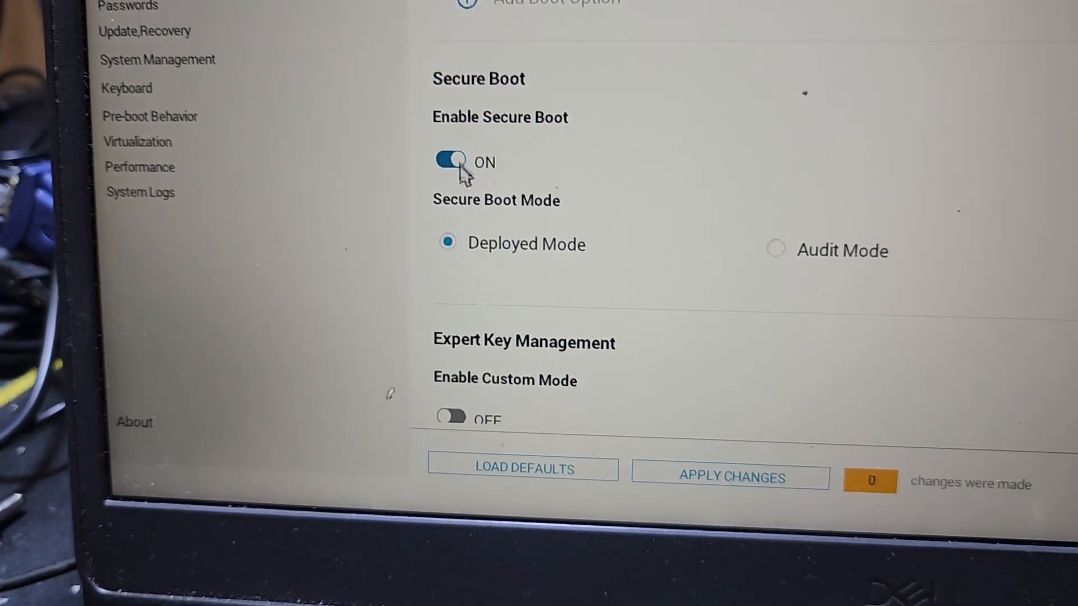
left_click(447, 162)
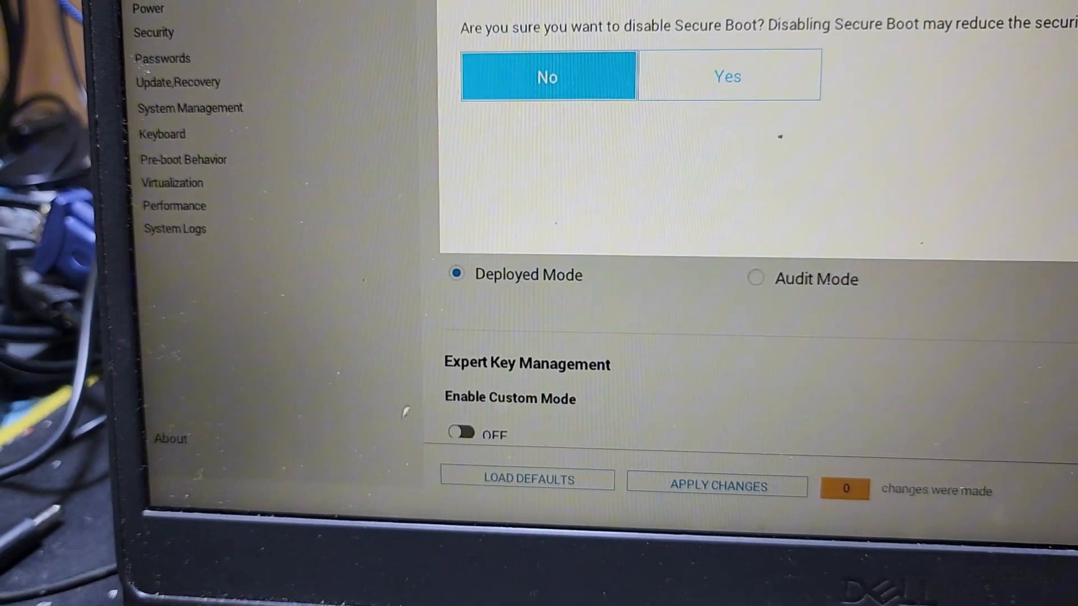
left_click(548, 76)
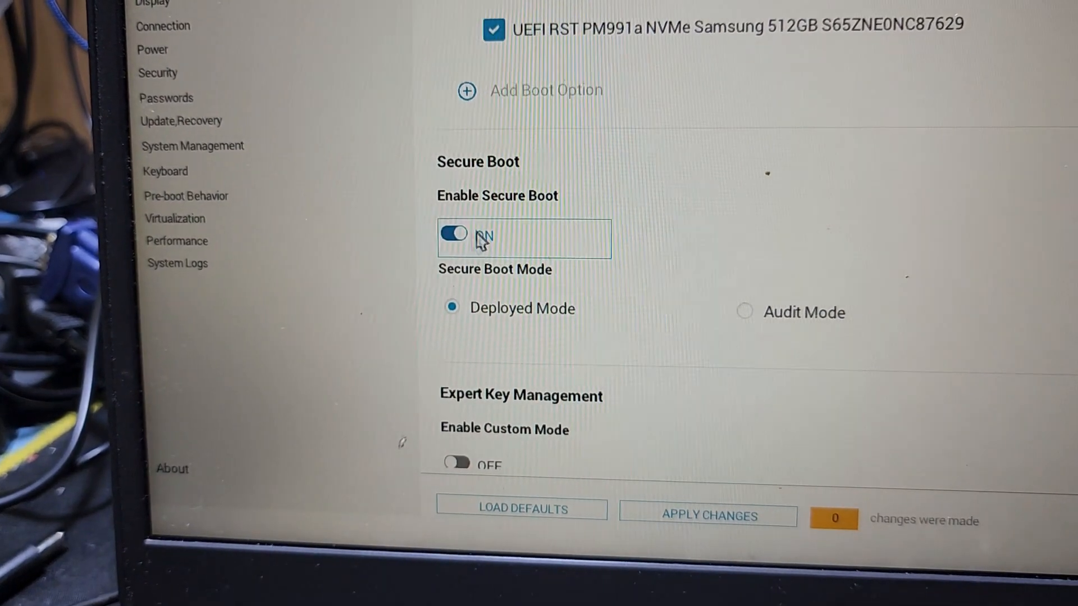
left_click(452, 233)
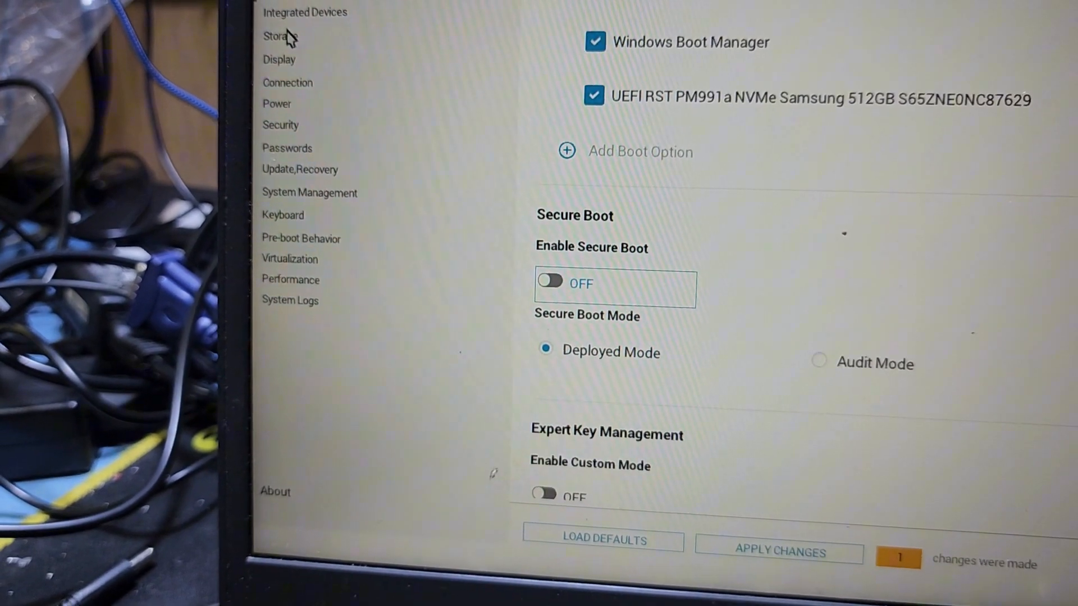
Set SATA/NVMe Operation to AHCI/NVMe in Storage, confirming the RAID warning
left_click(275, 36)
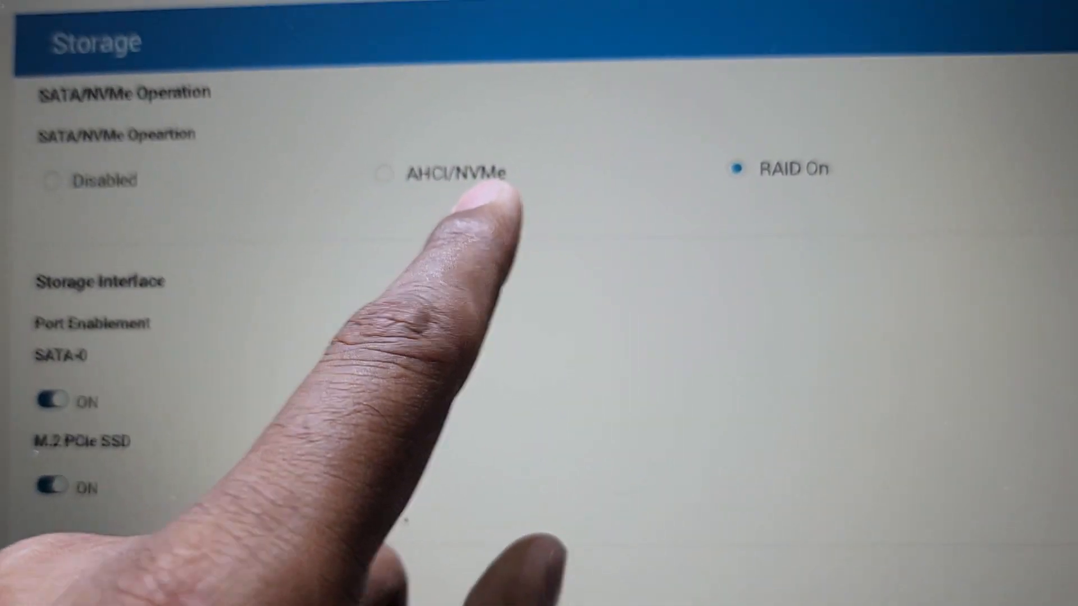
scroll("down", 3)
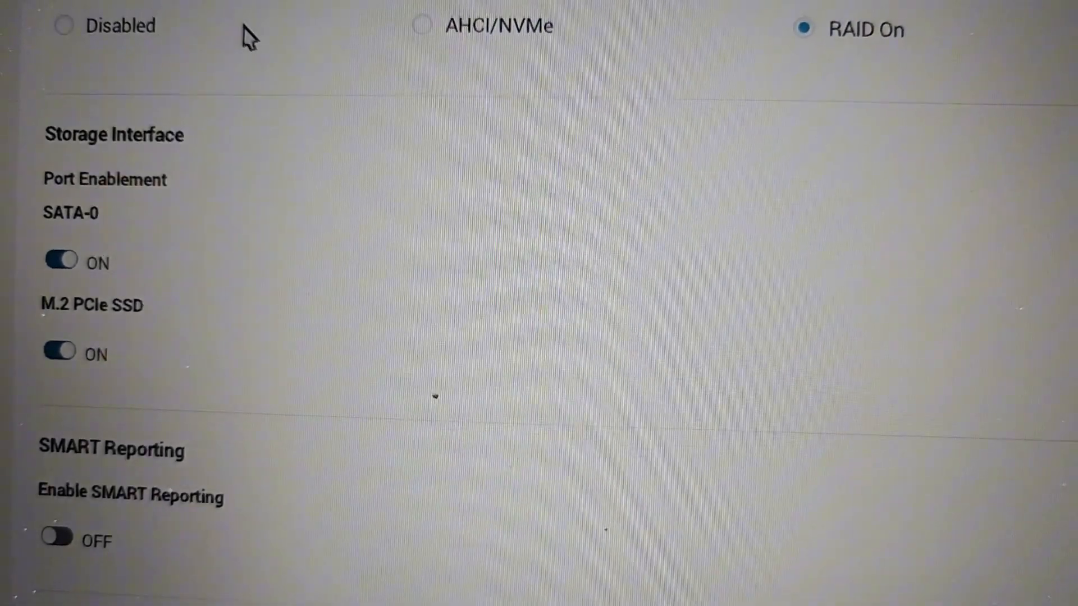
left_click(421, 26)
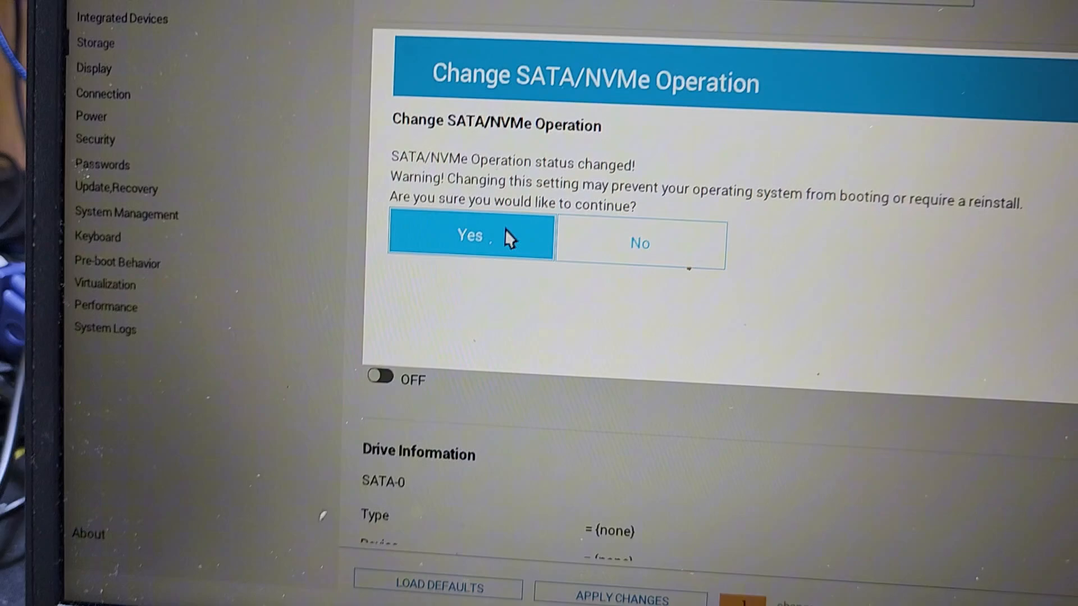
left_click(470, 236)
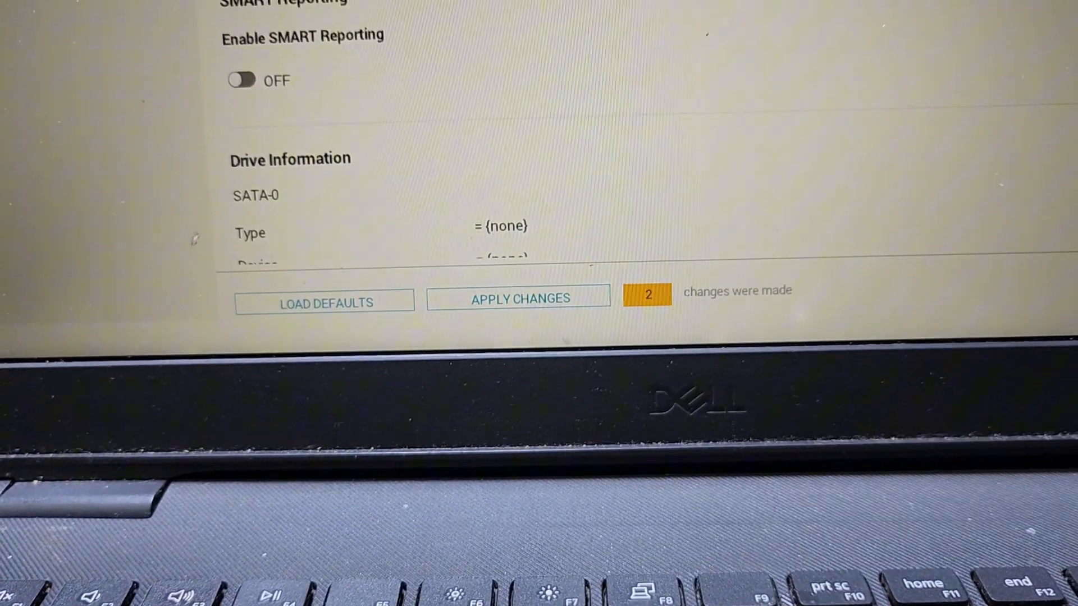
Apply both pending changes and exit setup so the laptop restarts
left_click(519, 296)
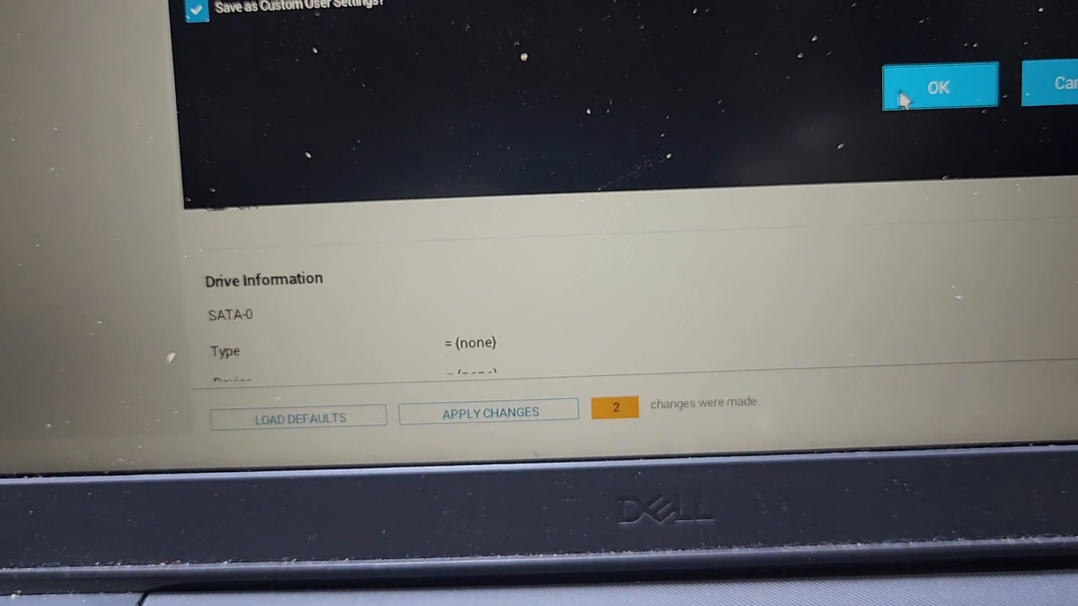
left_click(937, 86)
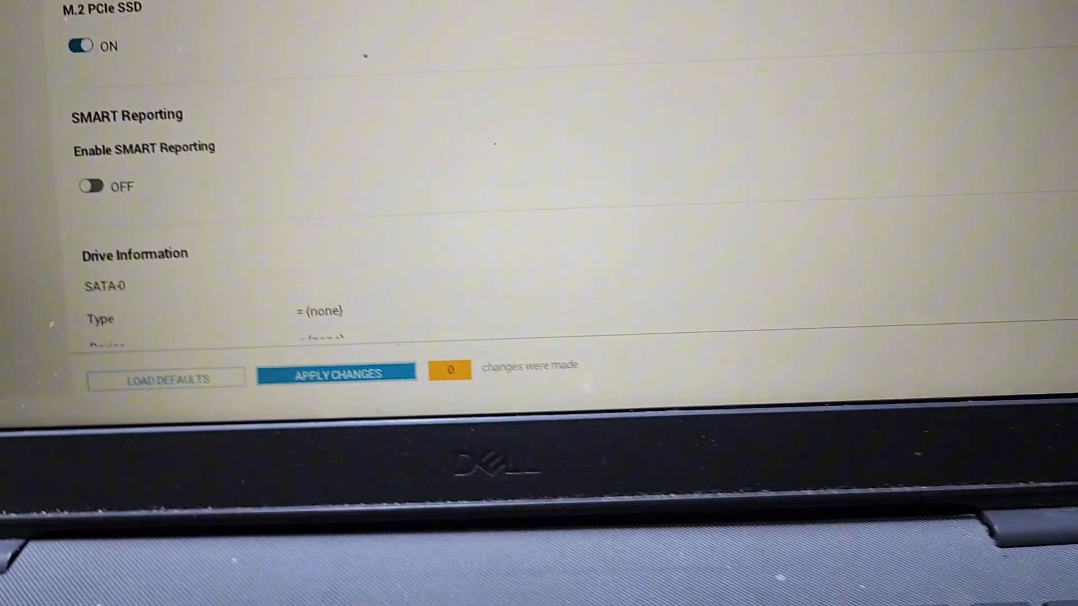
left_click(336, 375)
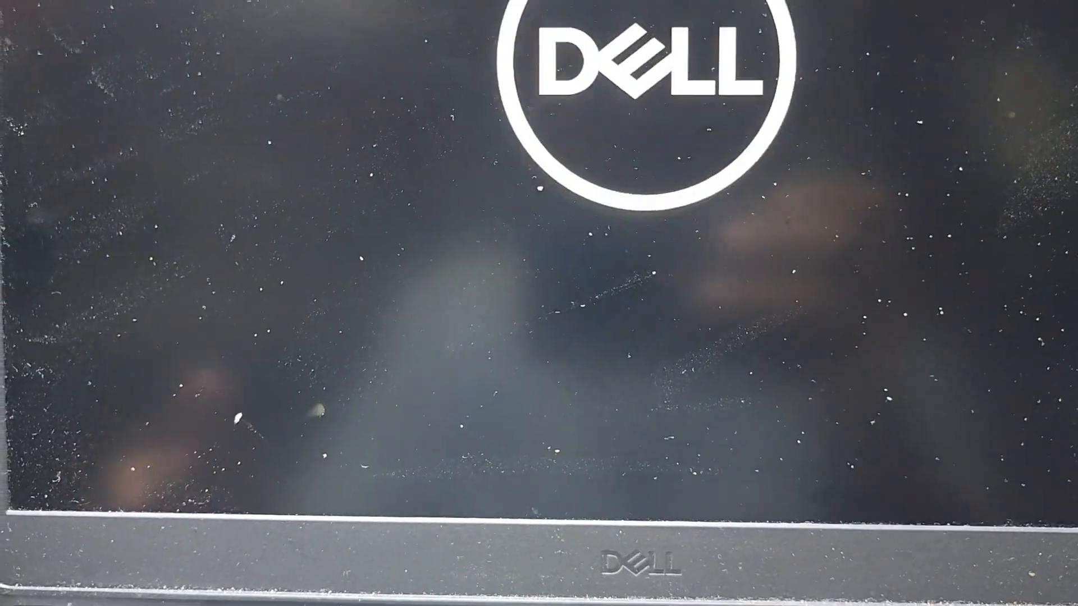